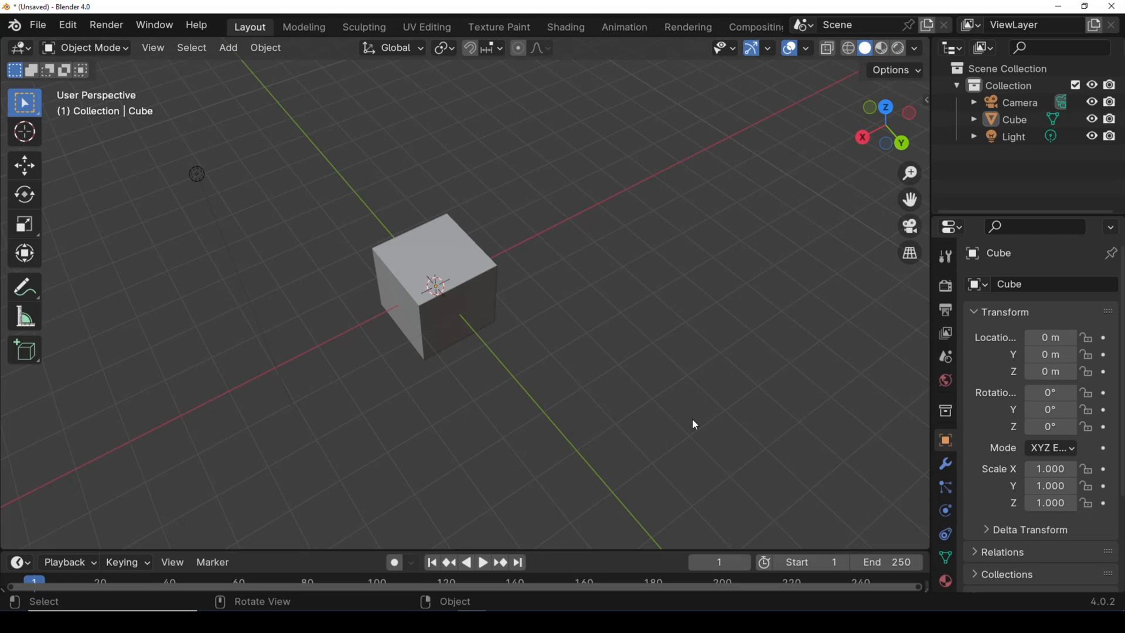
mouse_move(682, 354)
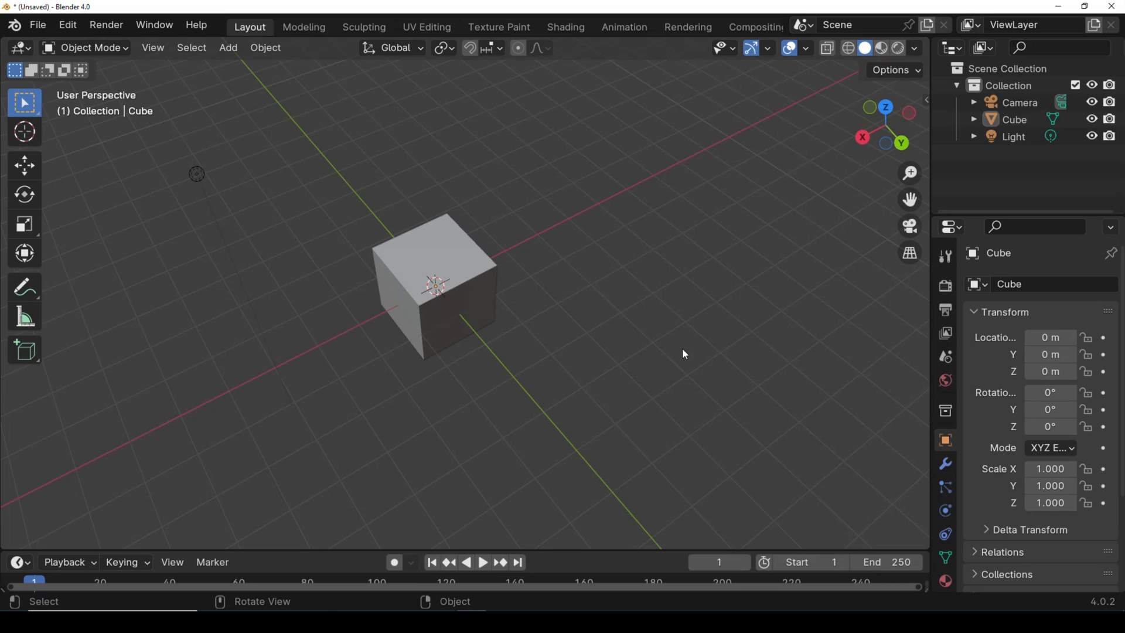
mouse_move(680, 364)
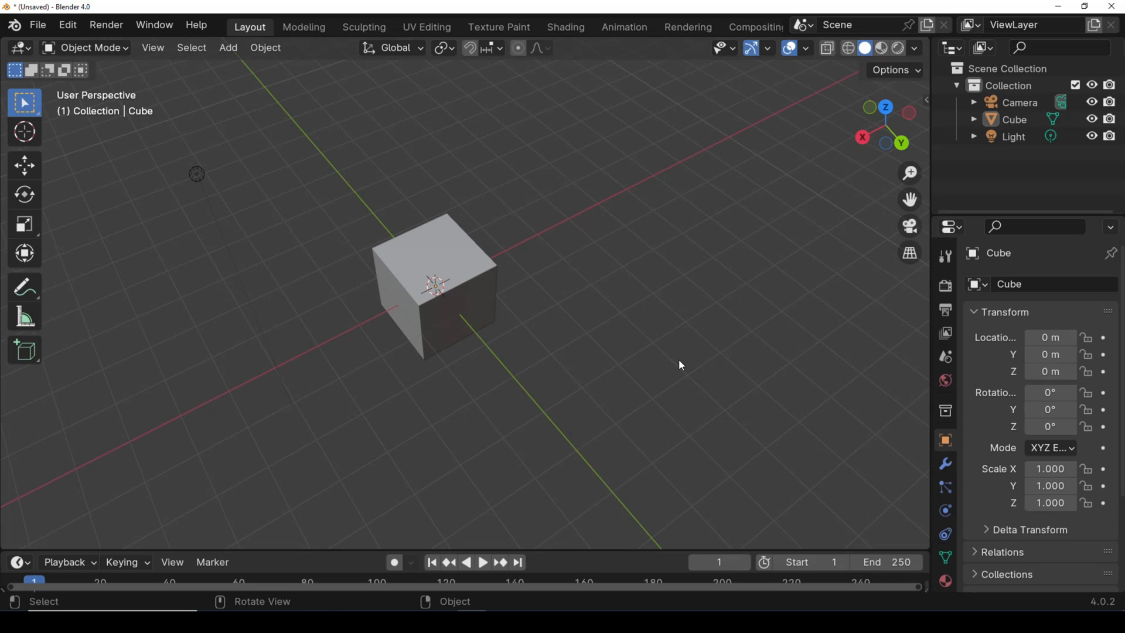
mouse_move(662, 371)
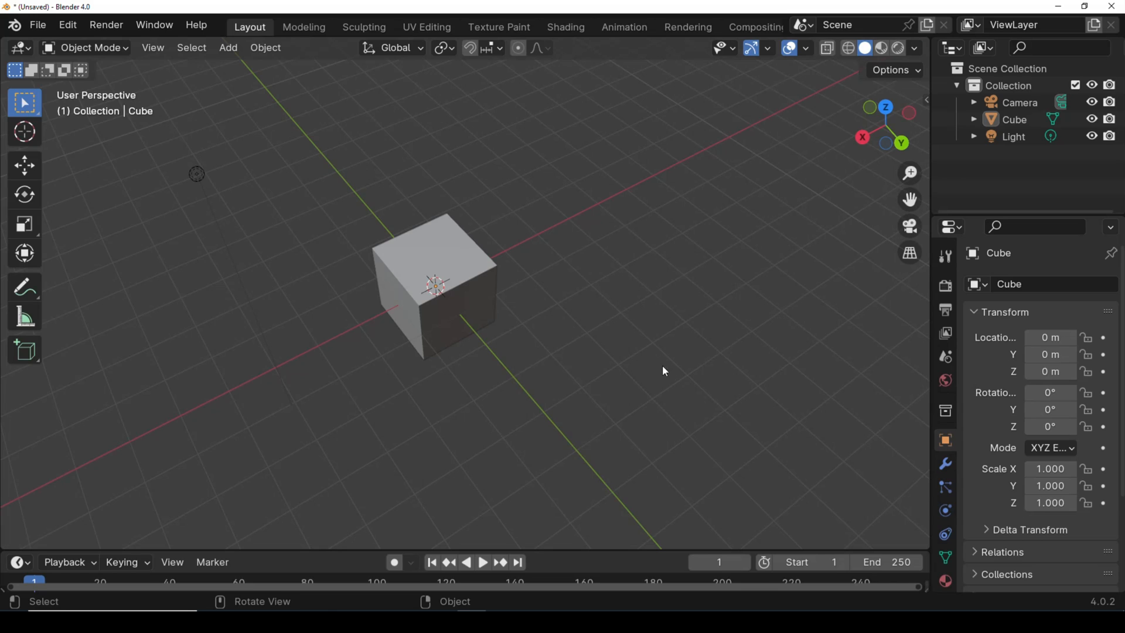
mouse_move(632, 366)
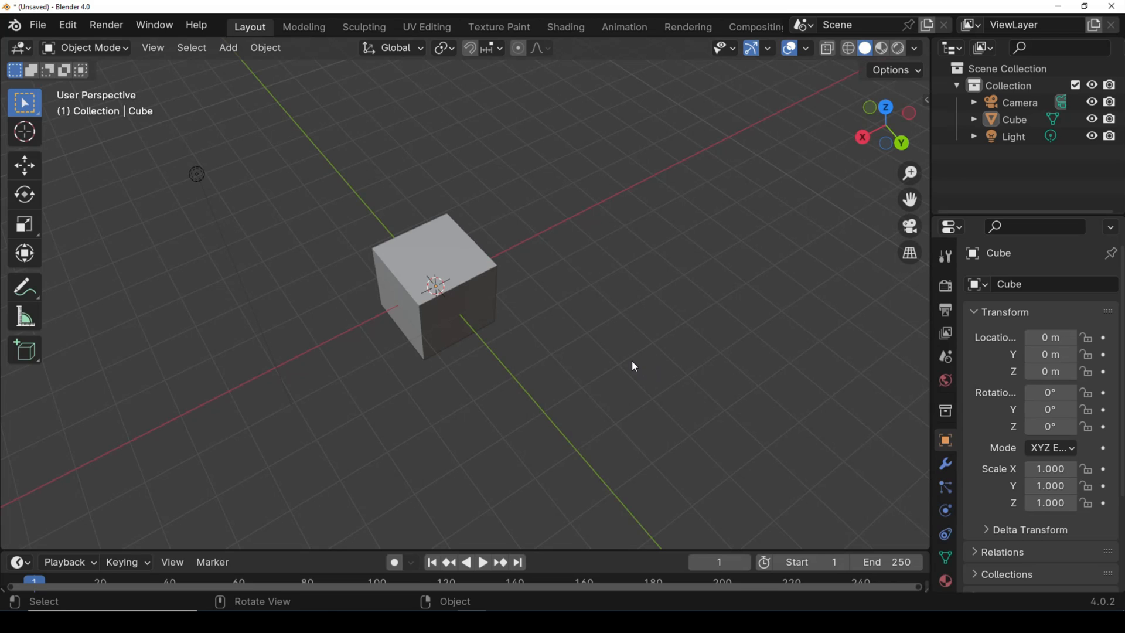
mouse_move(643, 333)
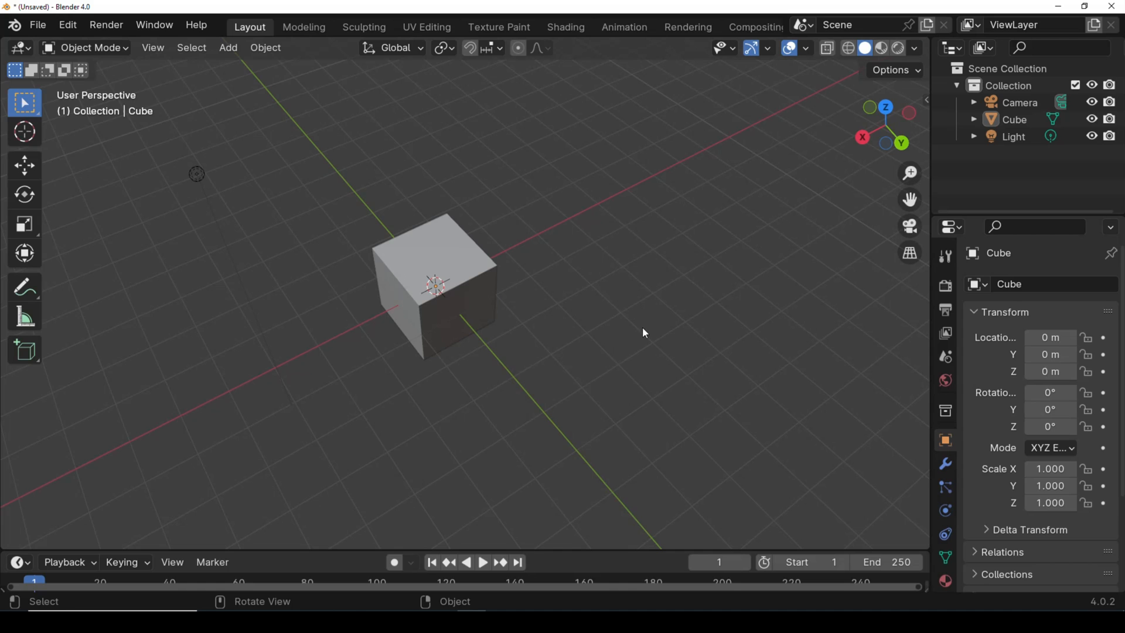
mouse_move(641, 323)
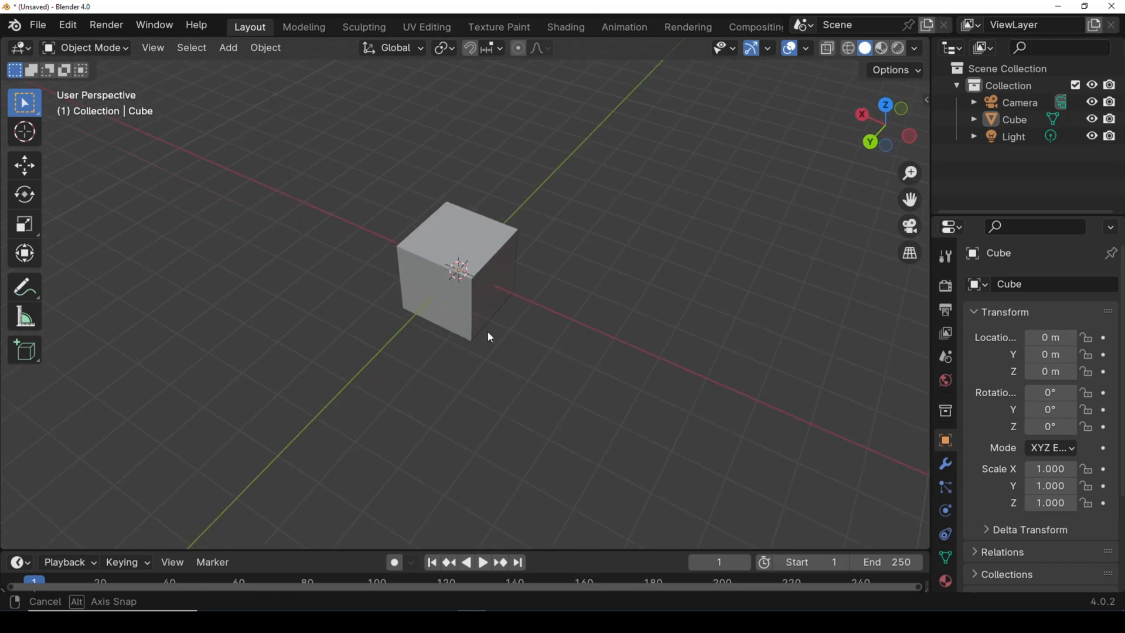
- Orbit around the cube, then pan it left and back to the centre
drag(488, 337, 717, 368)
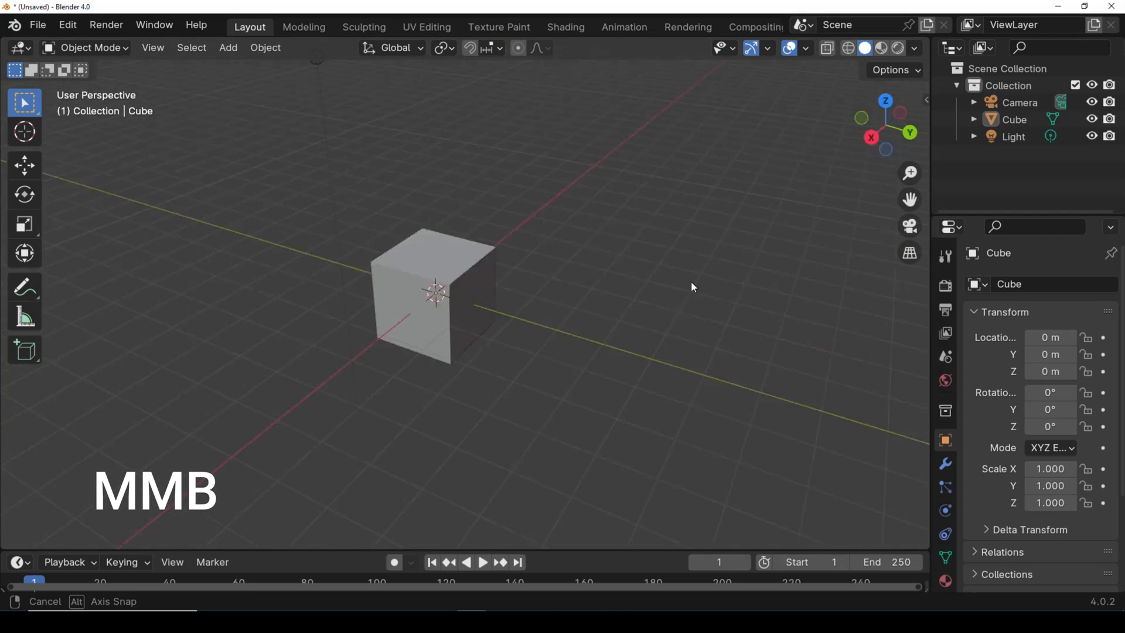
drag(692, 288, 652, 325)
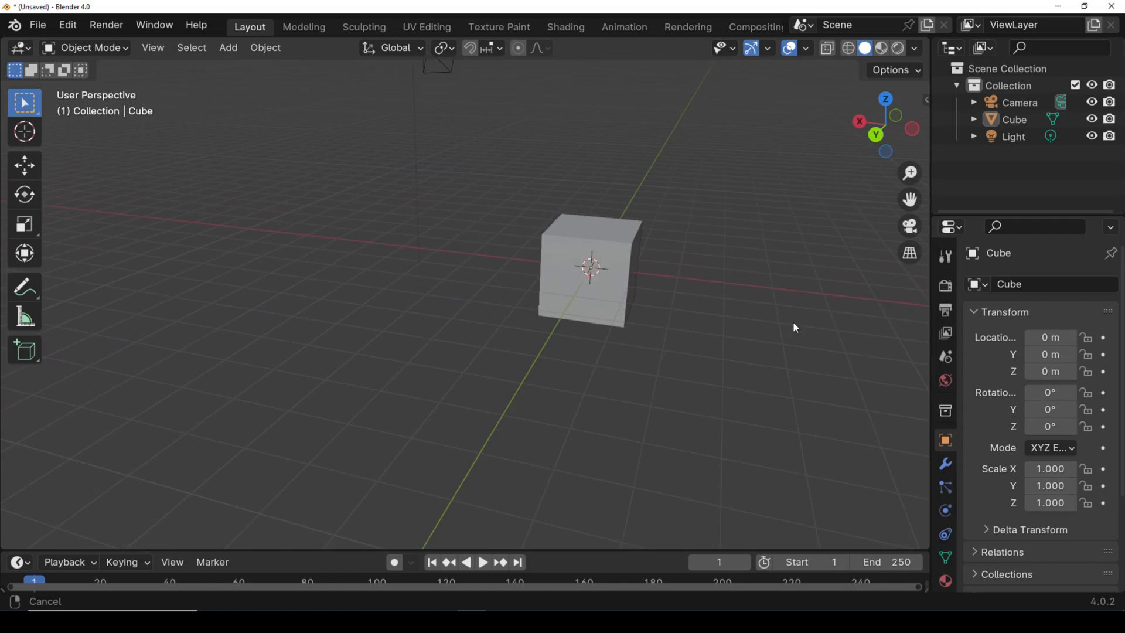
drag(795, 327, 402, 341)
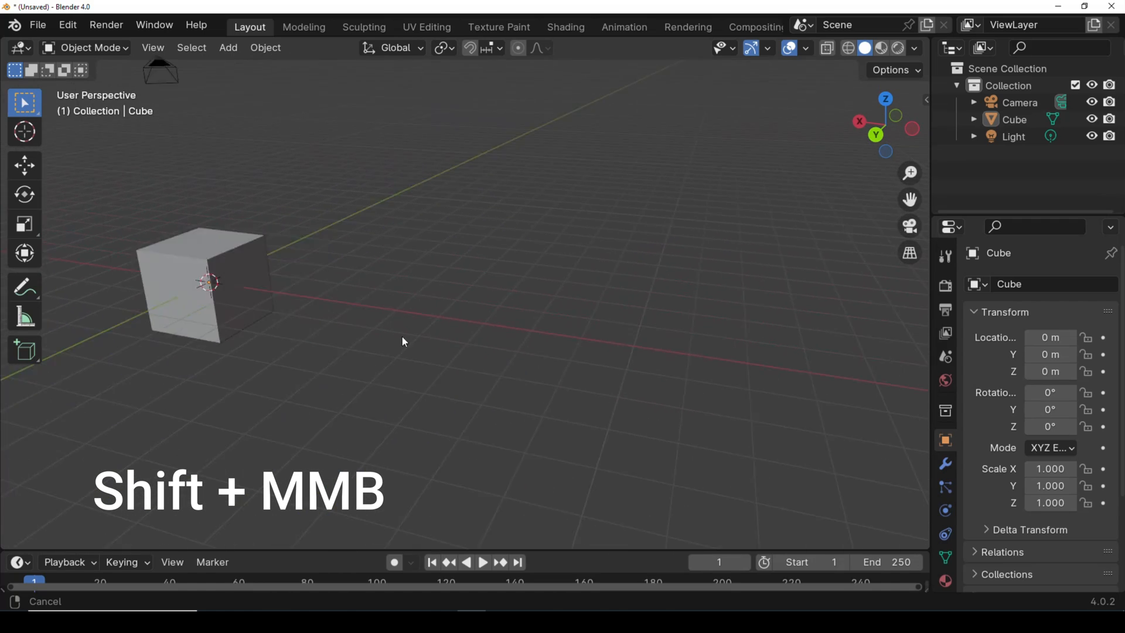
drag(402, 341, 690, 327)
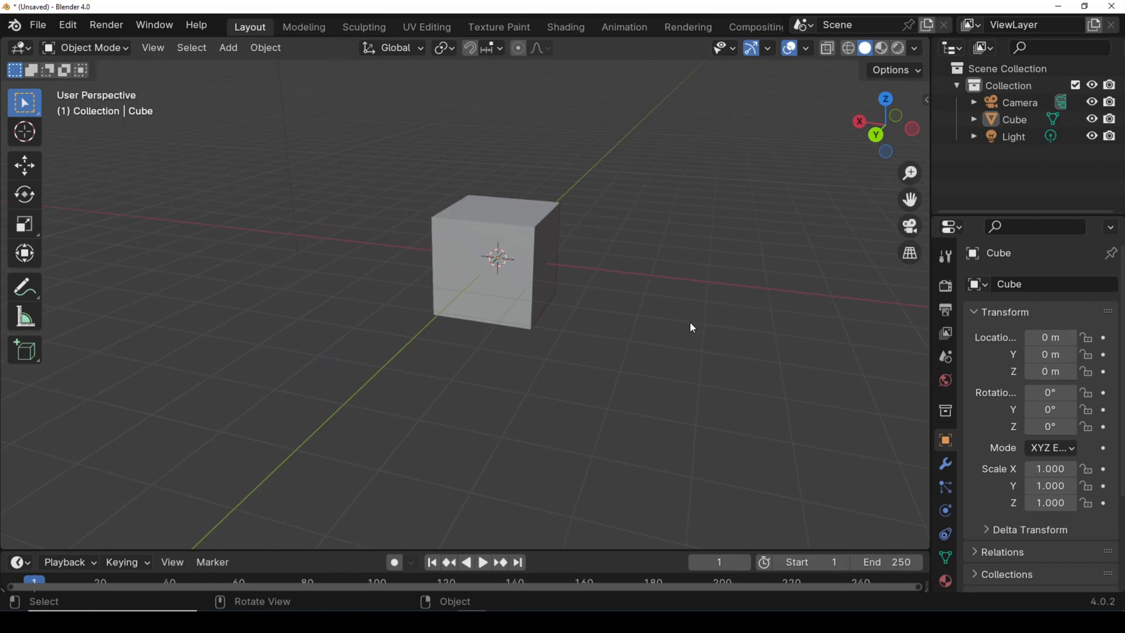
- Zoom out, orbit to look down on the cube from above, then zoom back in
scroll(down, 3)
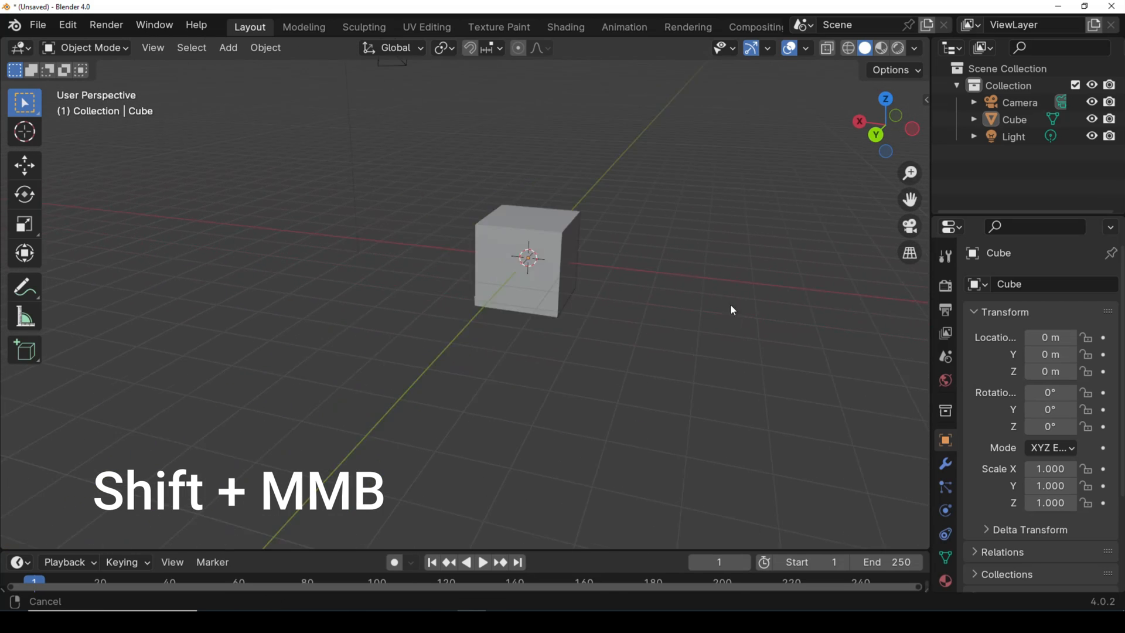
drag(732, 310, 711, 301)
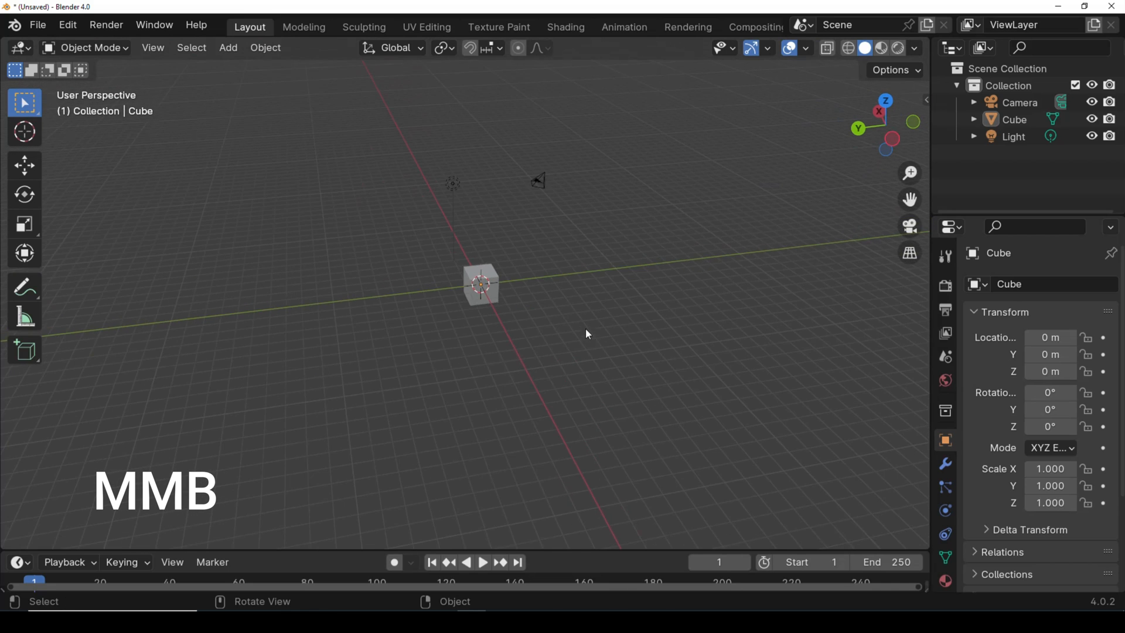
scroll(up, 3)
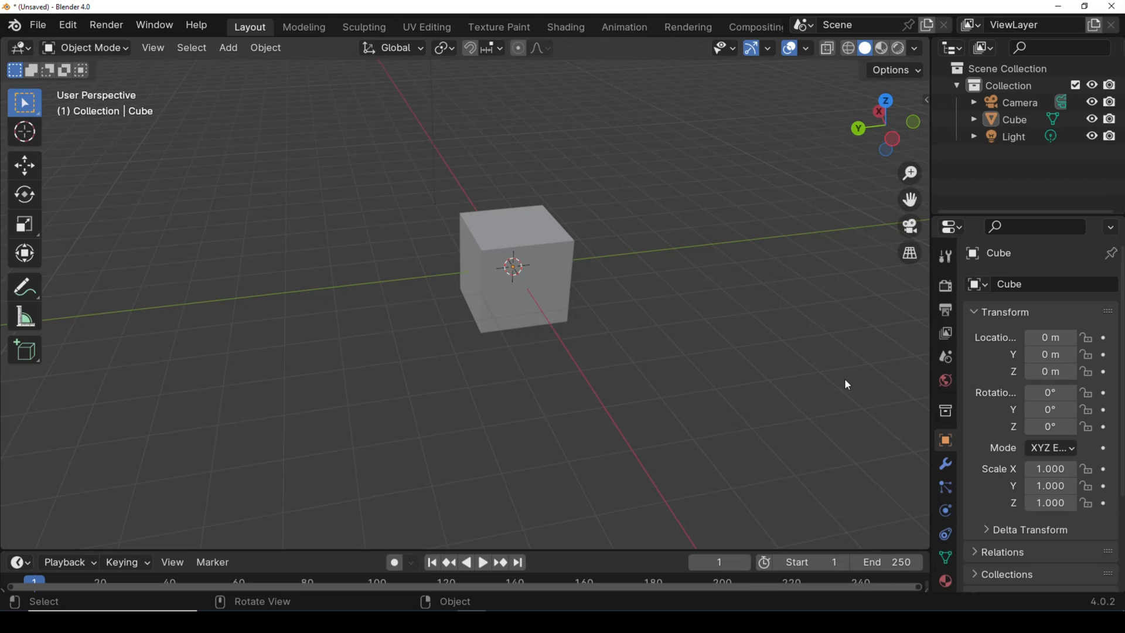
- Set the Preferences keymap preset to Industry Compatible and close the Preferences window
click(67, 24)
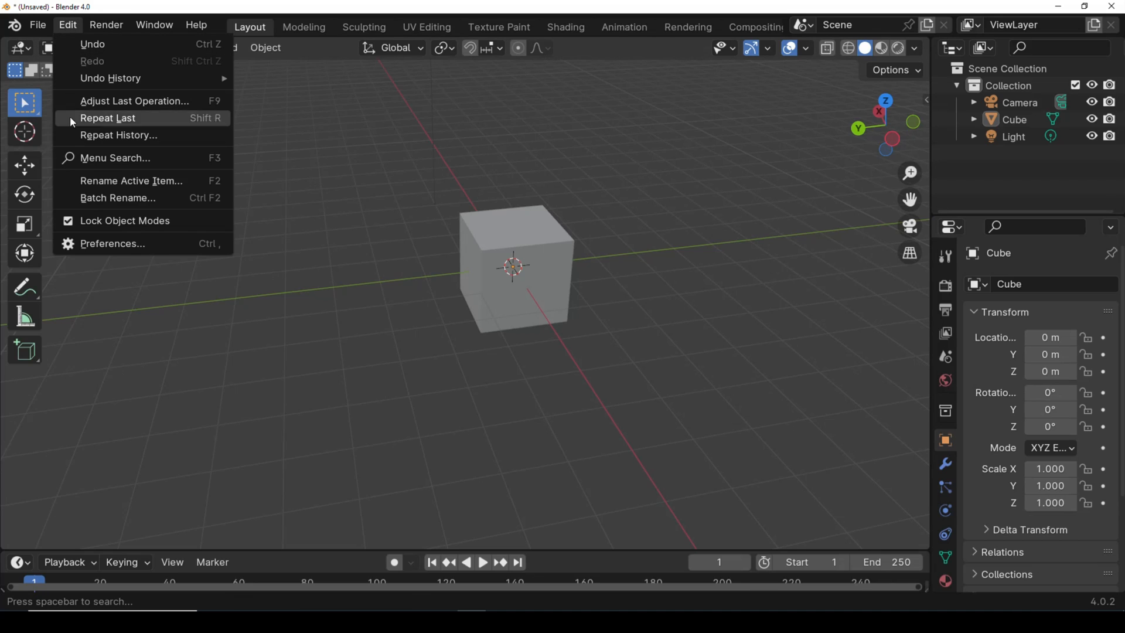
click(111, 243)
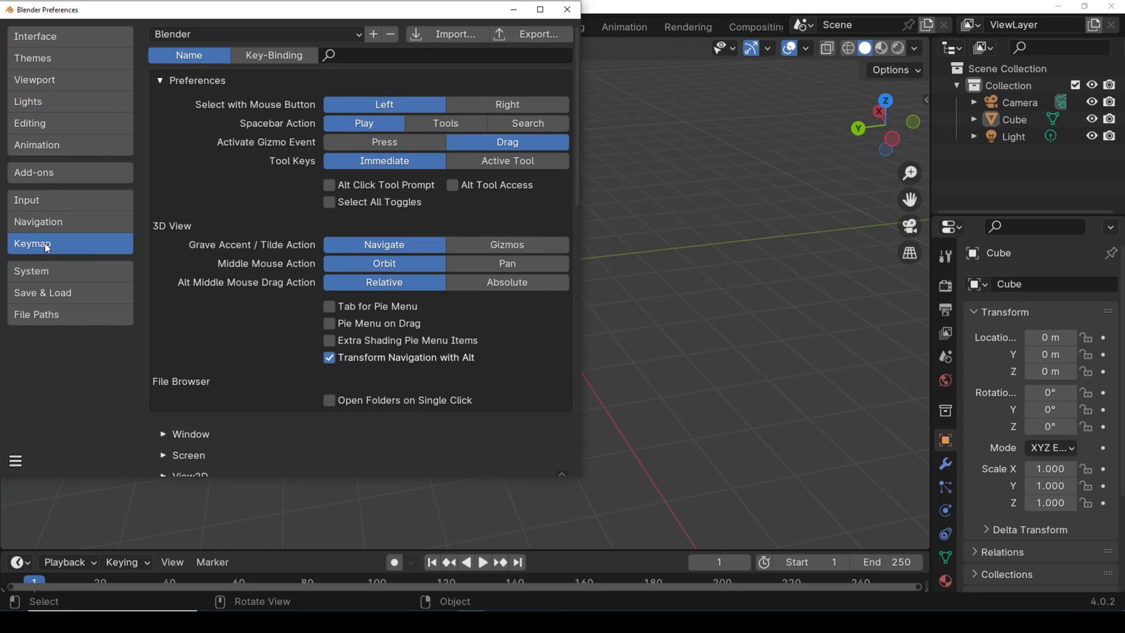
click(256, 34)
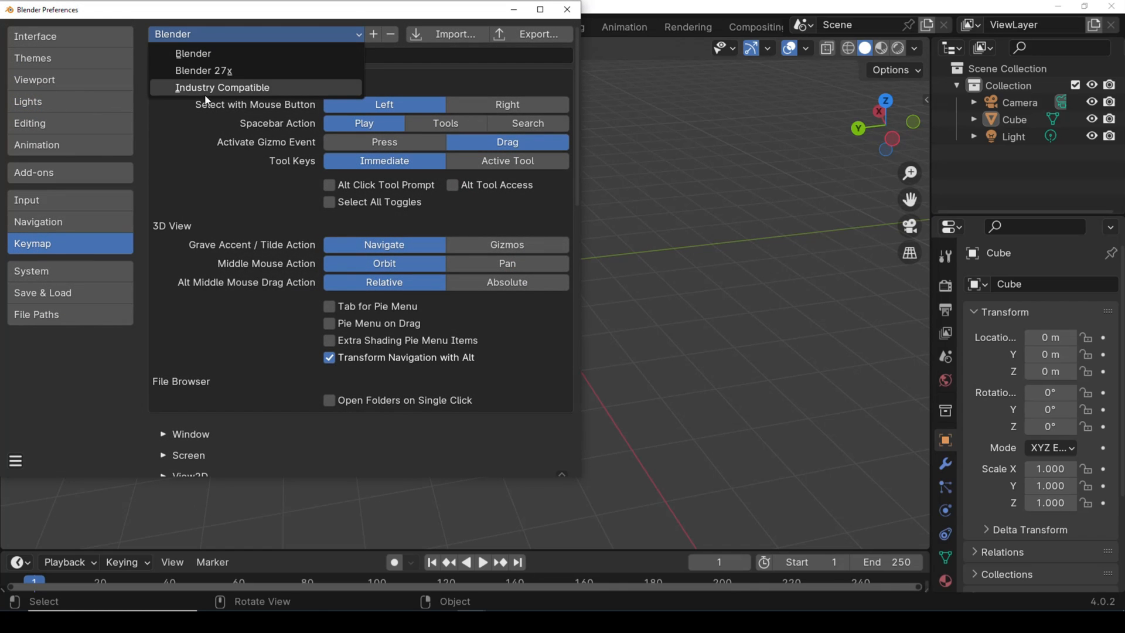
click(223, 86)
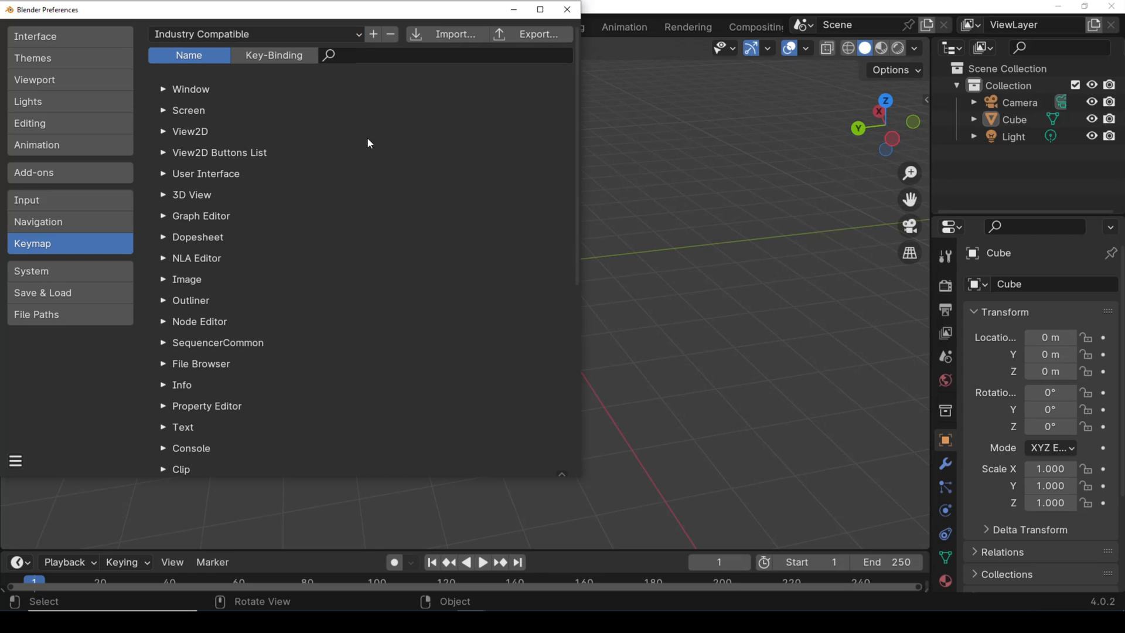
click(567, 9)
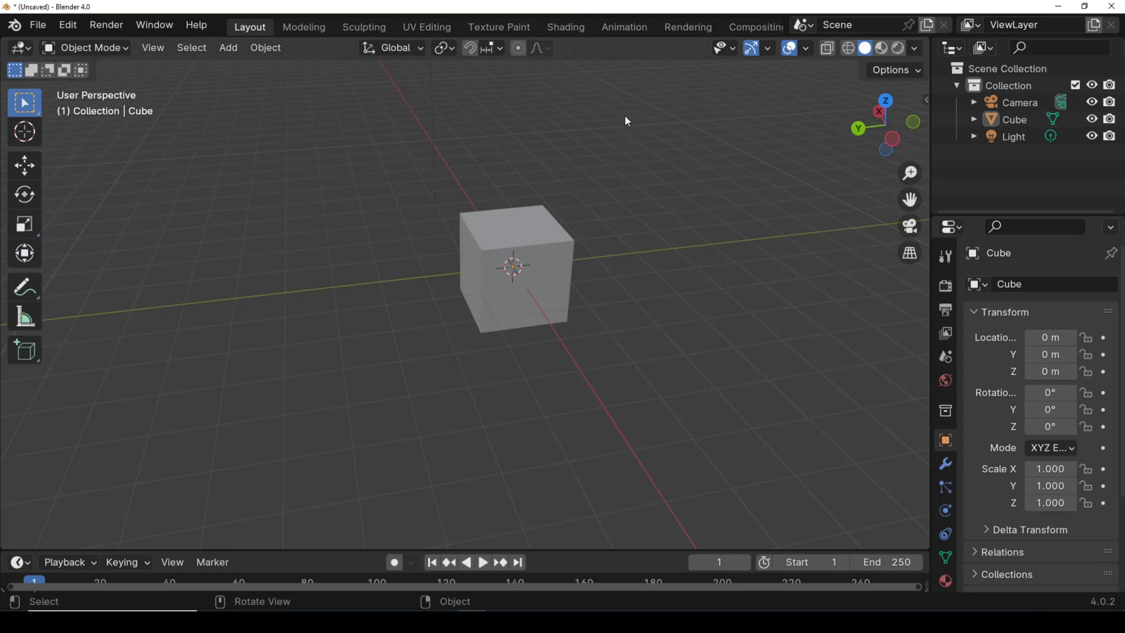
mouse_move(822, 450)
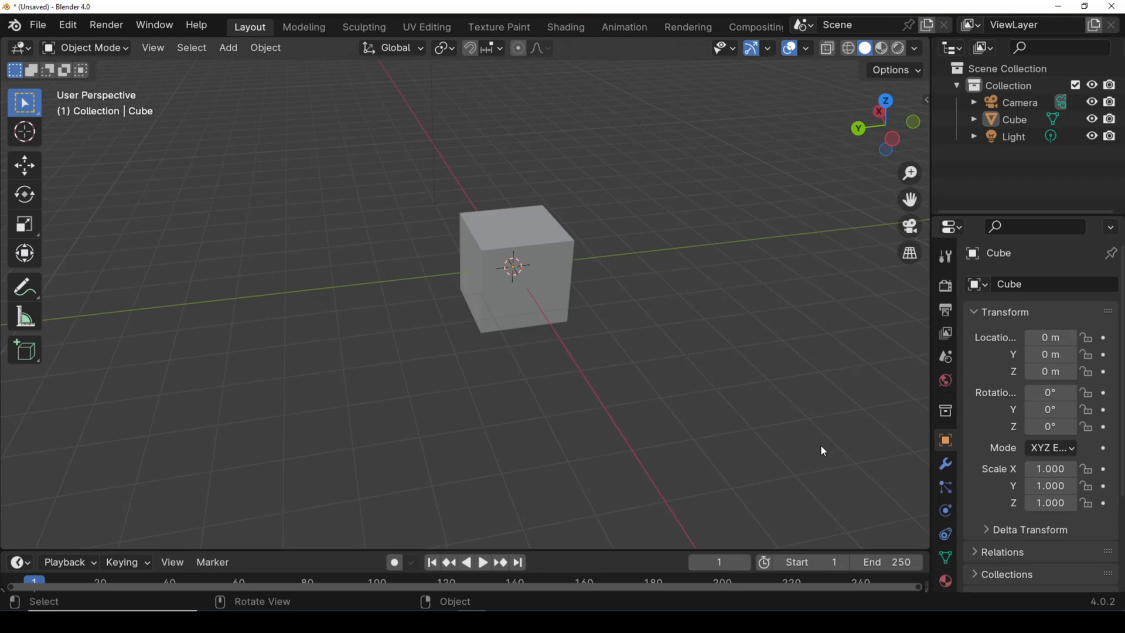
mouse_move(735, 393)
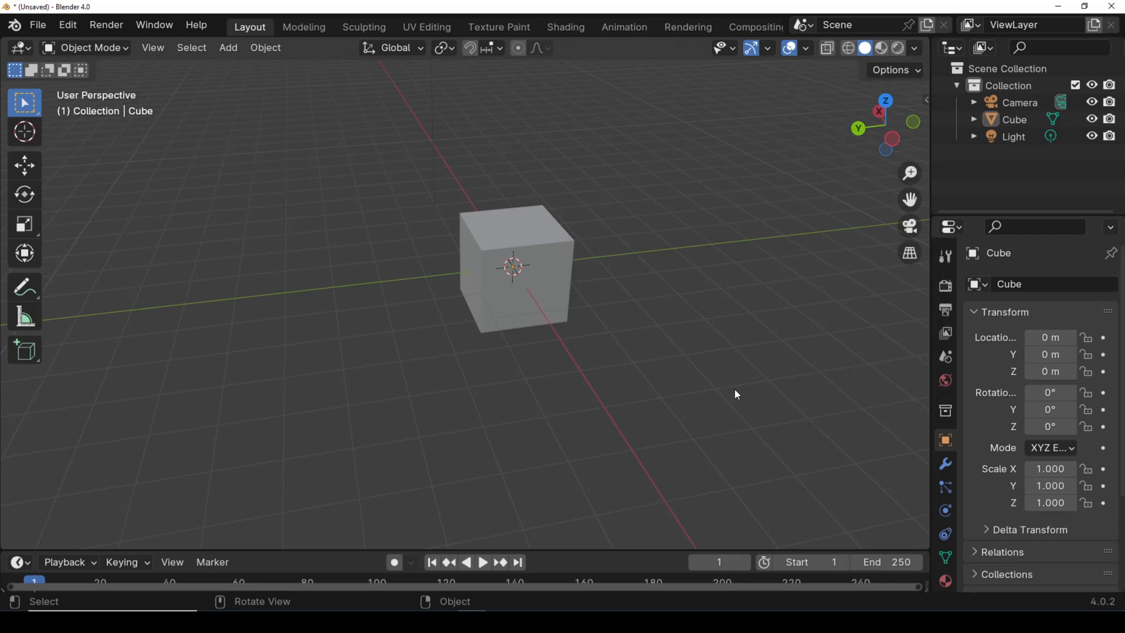
mouse_move(728, 384)
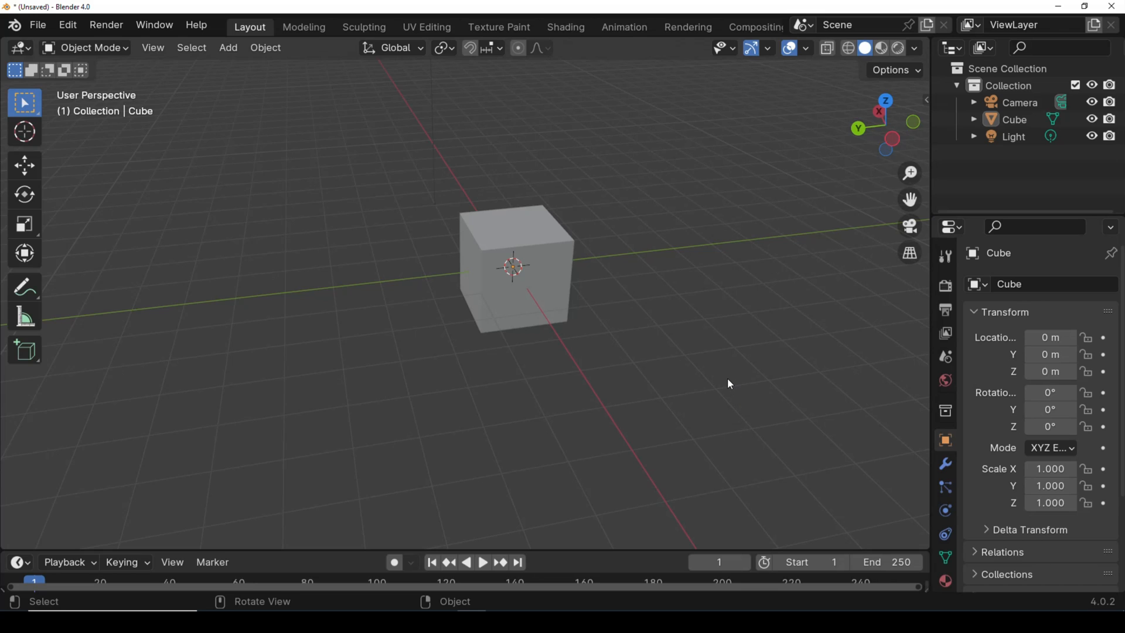
mouse_move(720, 378)
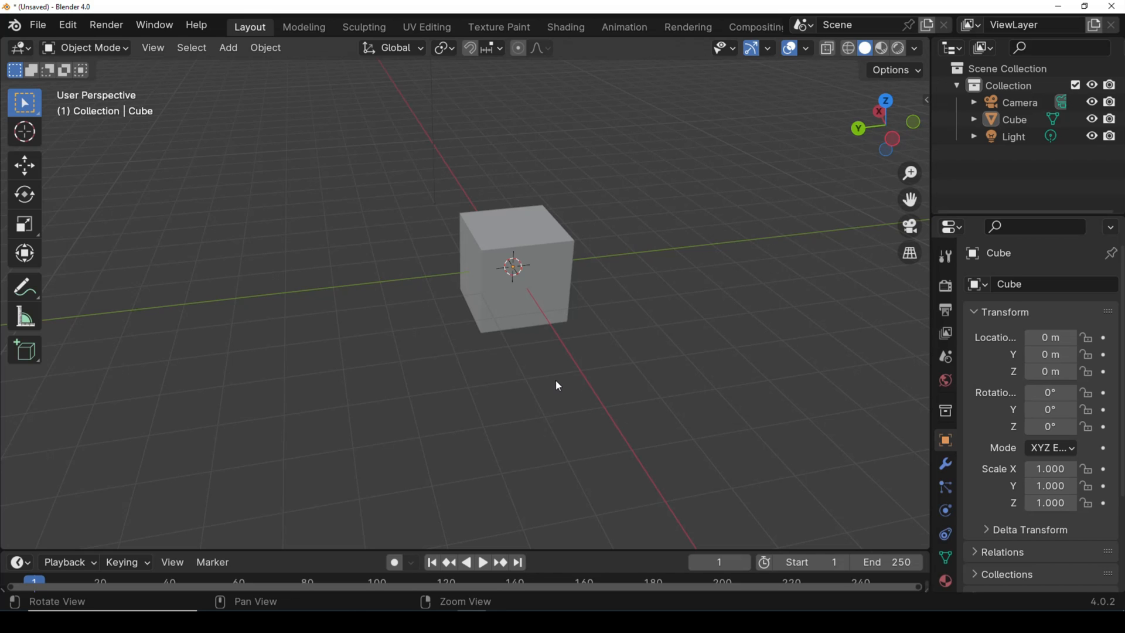
- Pan the cube up-right then left, and orbit to view it from above and the opposite side
drag(558, 386, 601, 357)
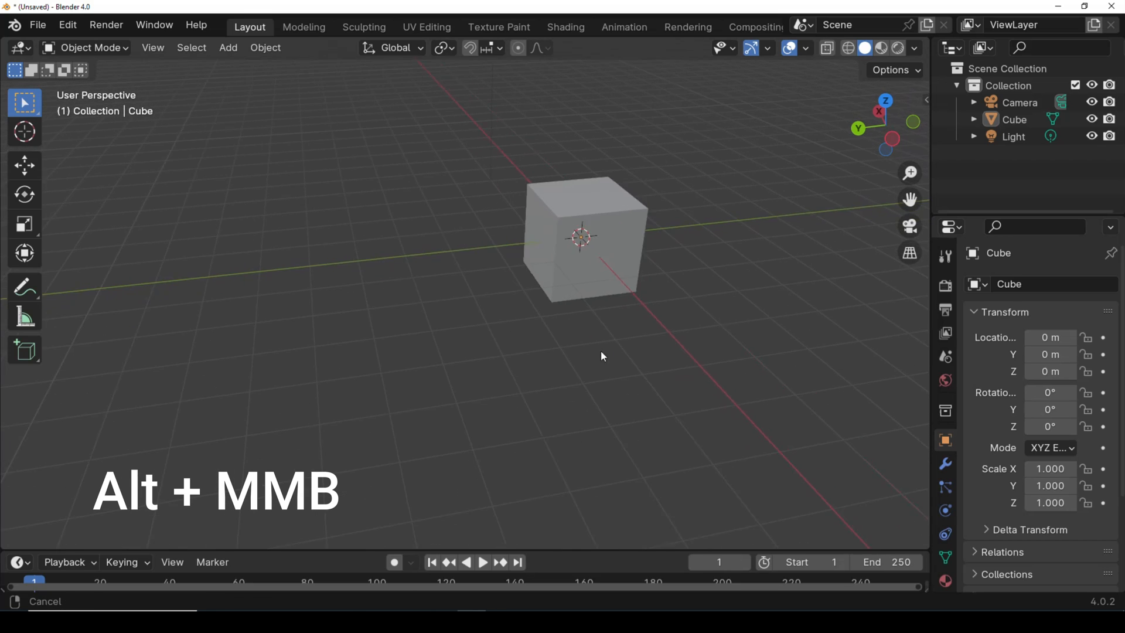
drag(601, 357, 352, 393)
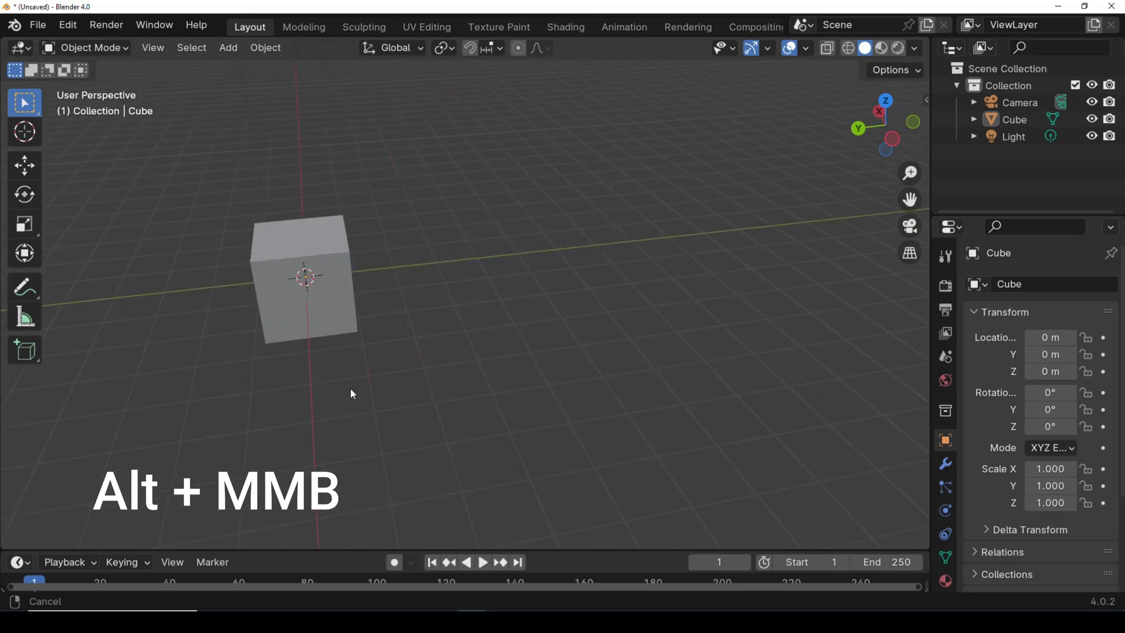
drag(352, 393, 653, 378)
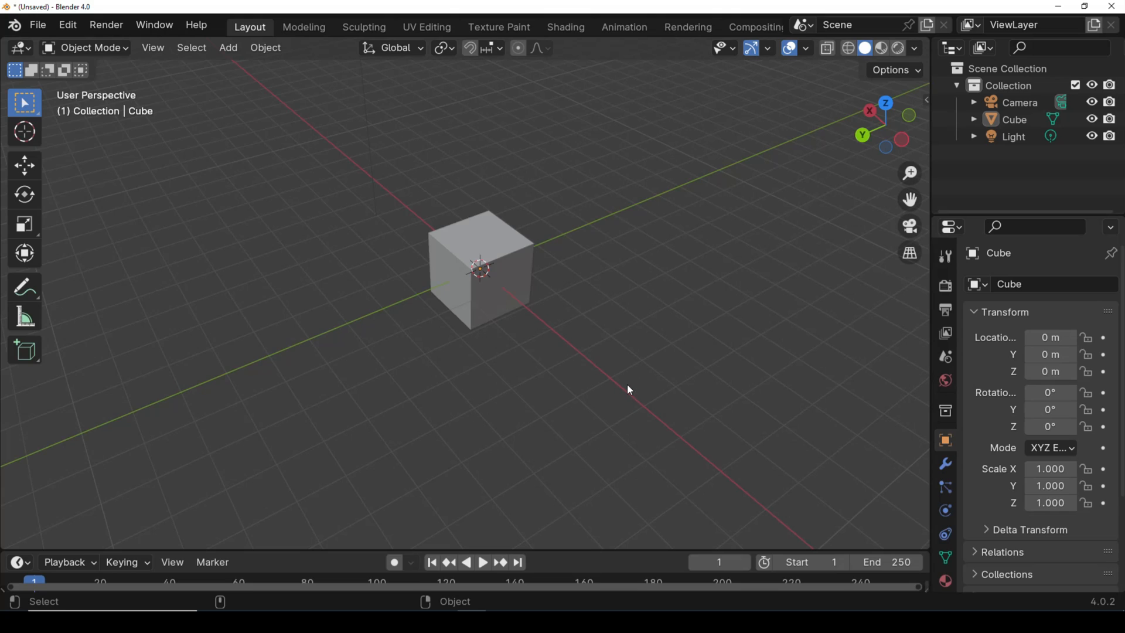
drag(627, 390, 541, 465)
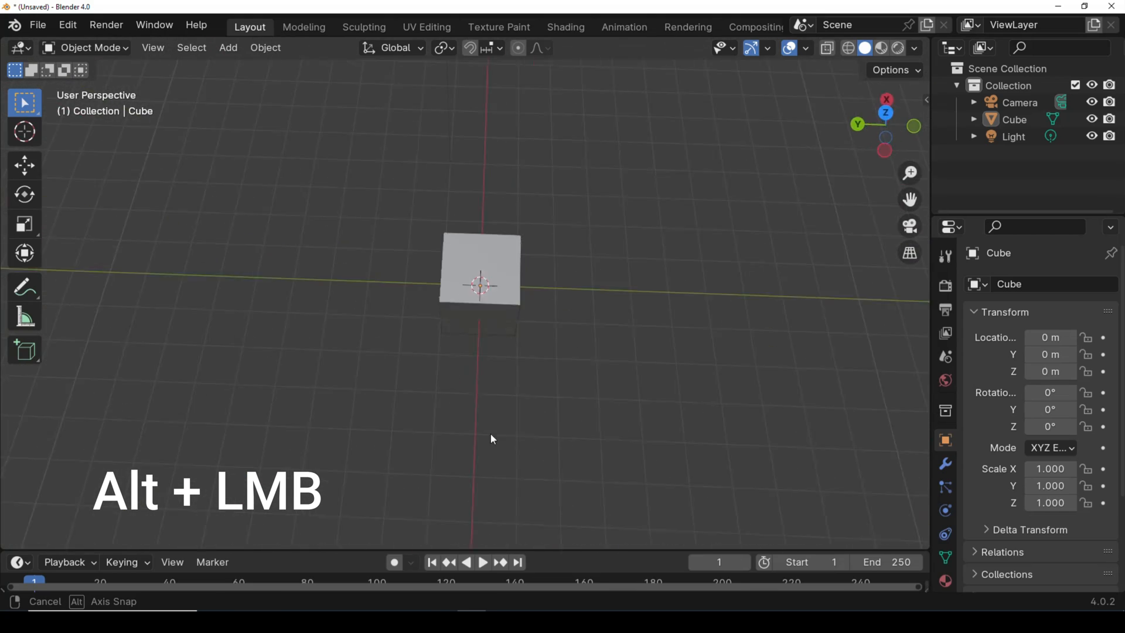
drag(492, 439, 444, 364)
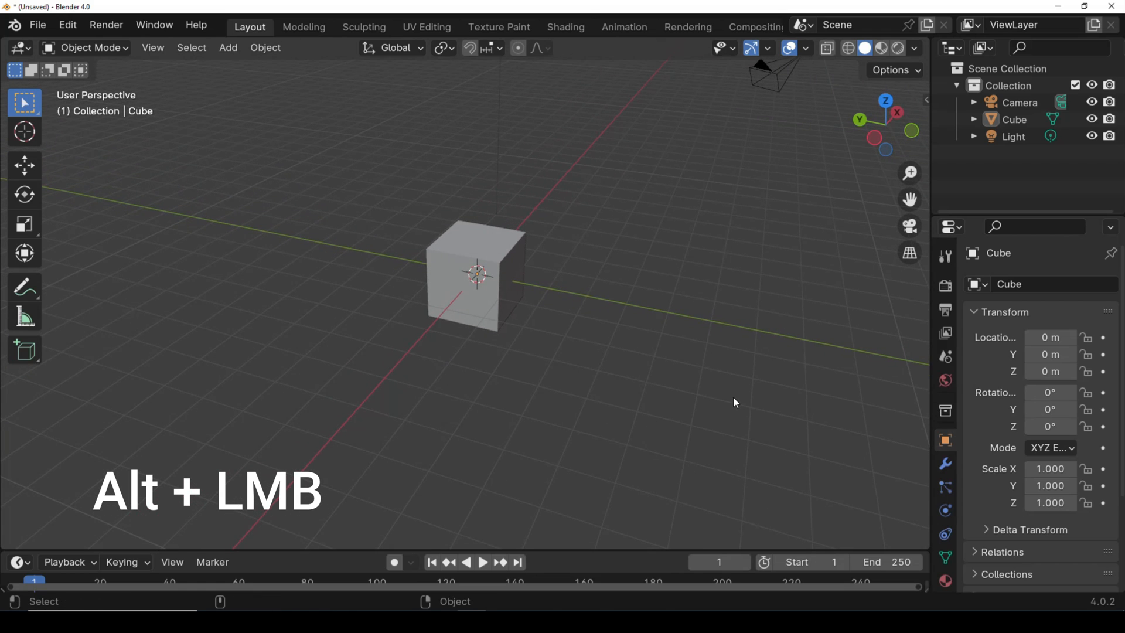
mouse_move(729, 401)
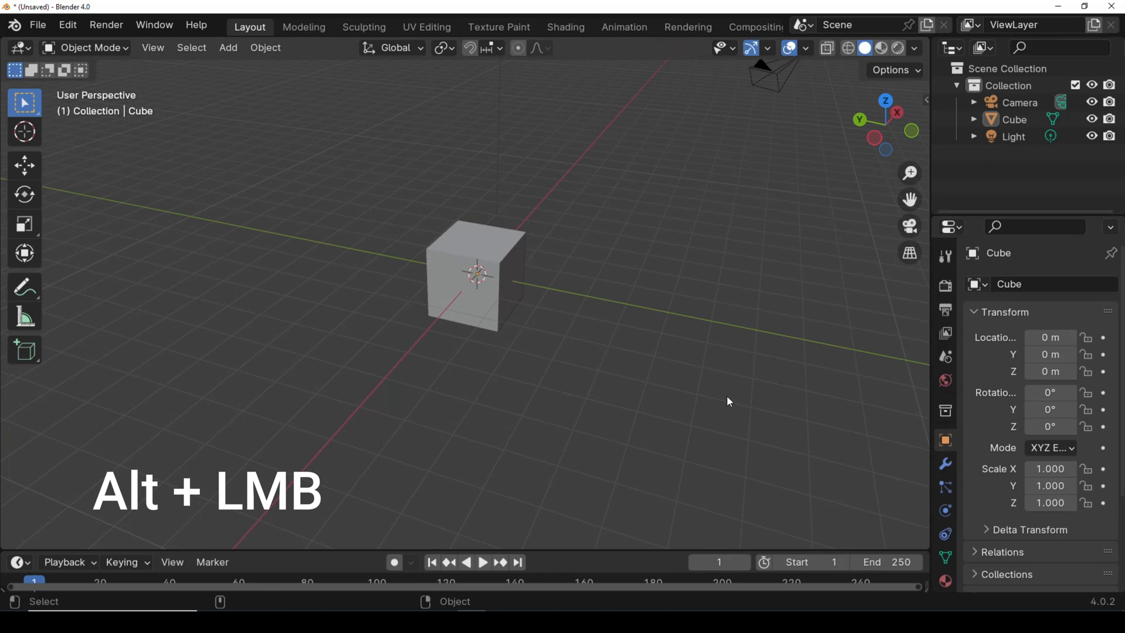